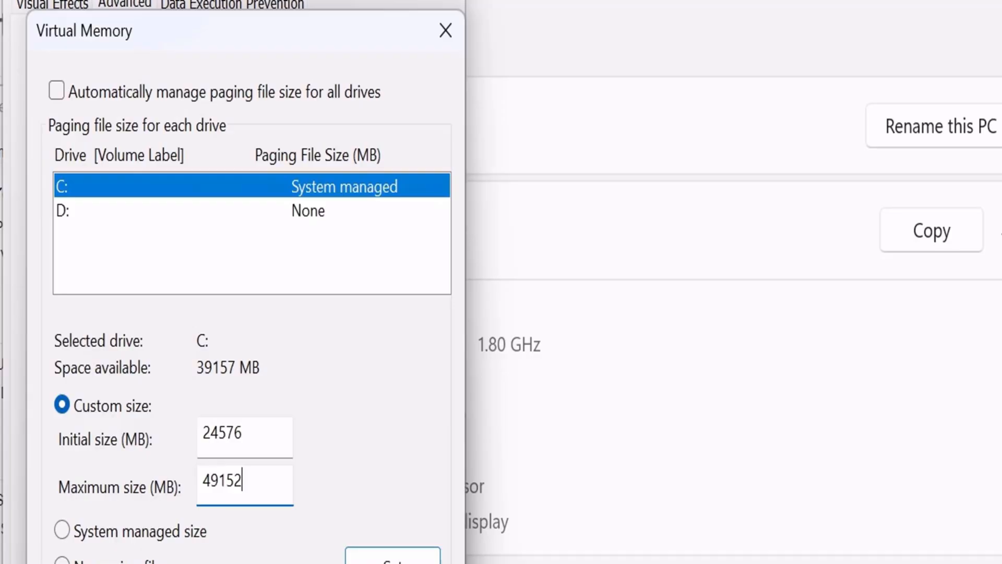
{"action": "mouse_move", "coordinate": [190, 412]}
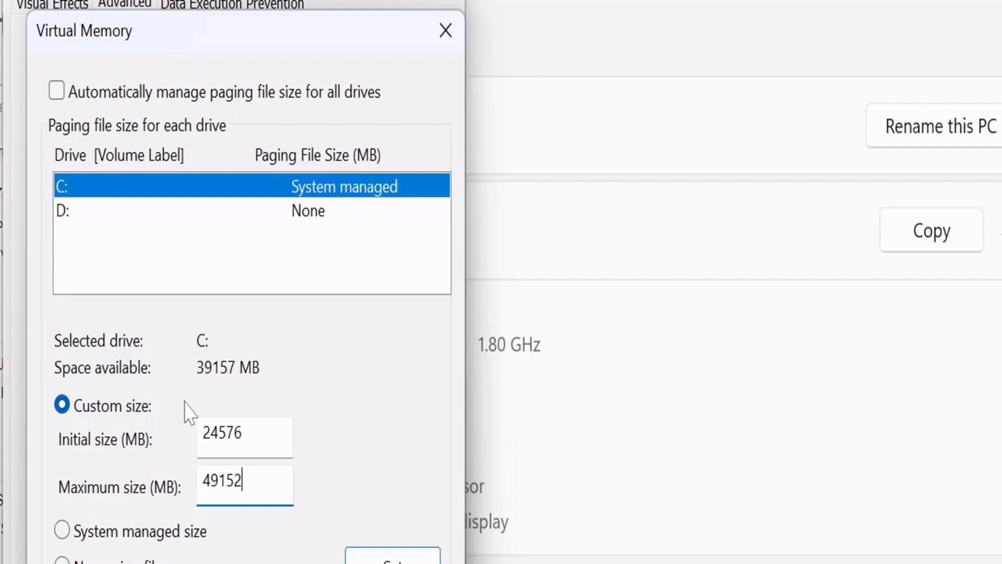